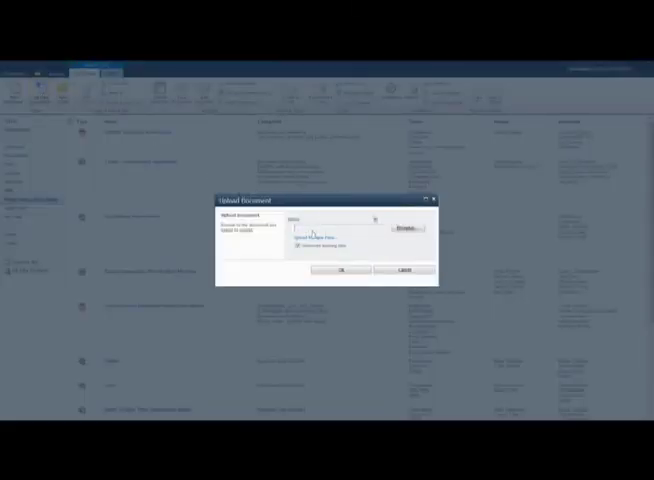
# Choose the document file in the file dialog and upload it to the library.
pyautogui.click(404, 228)
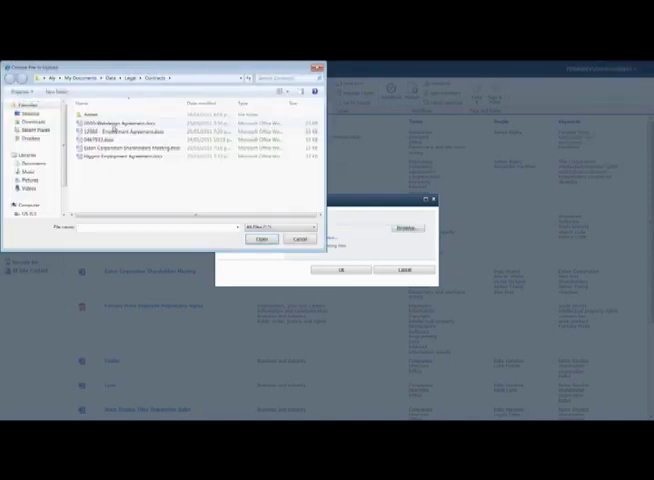
pyautogui.click(260, 240)
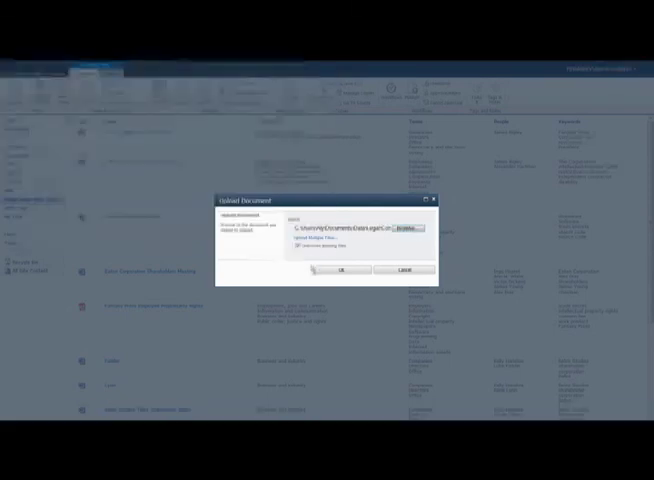
pyautogui.click(340, 272)
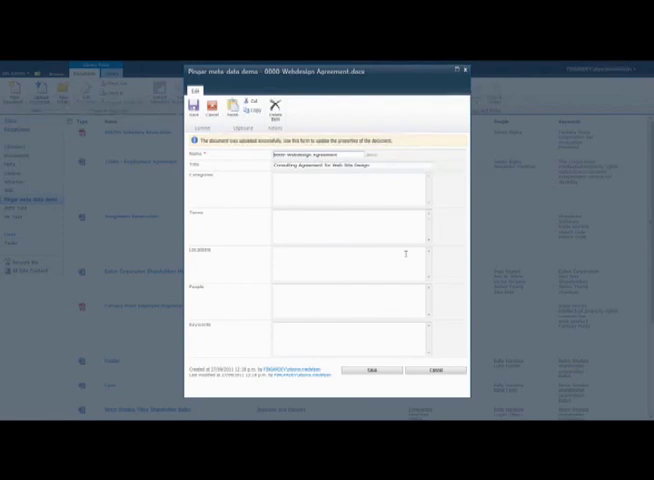
# Save the document's metadata properties so it appears in the library list.
pyautogui.click(368, 372)
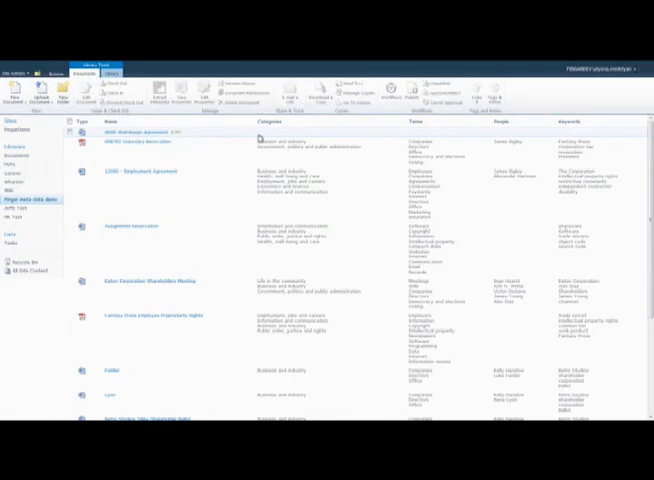
# Show the Library tab's library-wide commands in the ribbon.
pyautogui.click(256, 132)
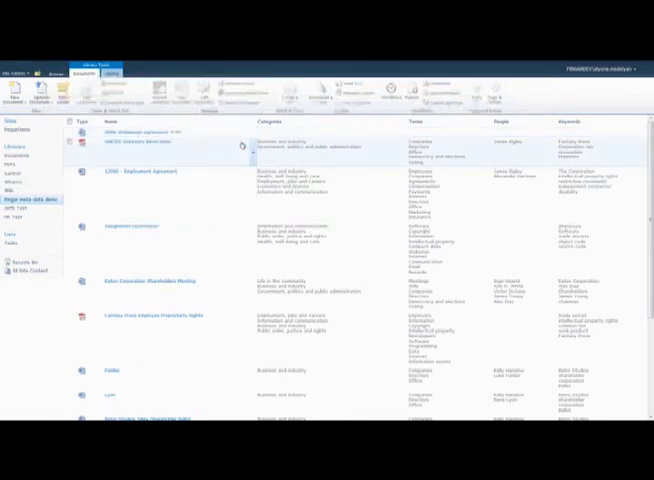
pyautogui.click(112, 72)
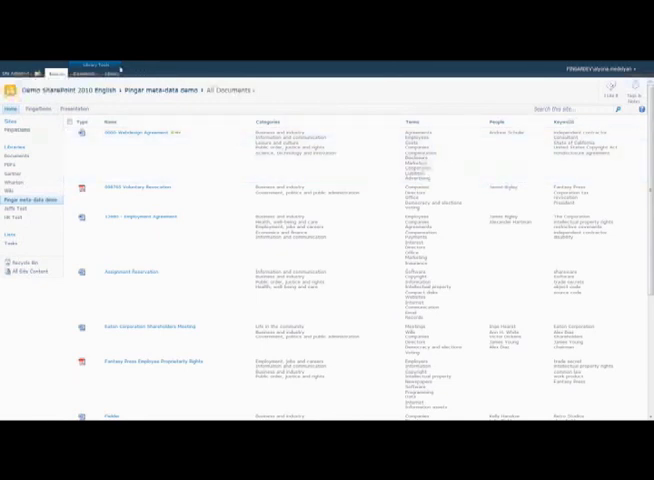
pyautogui.click(110, 72)
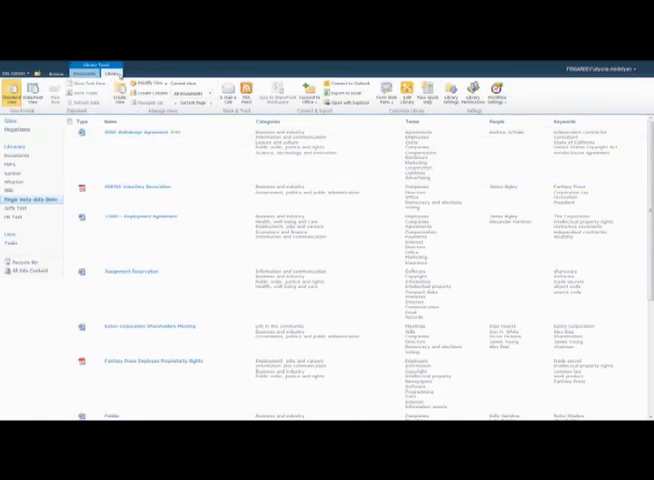
# Add the chosen existing site columns to the library via Library Settings.
pyautogui.click(488, 88)
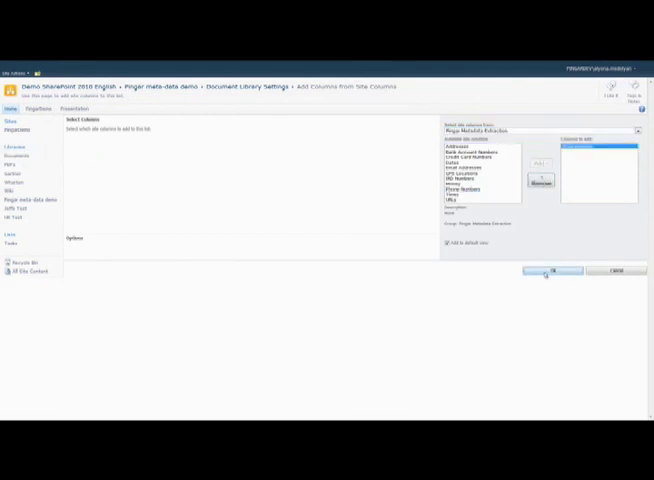
pyautogui.click(546, 270)
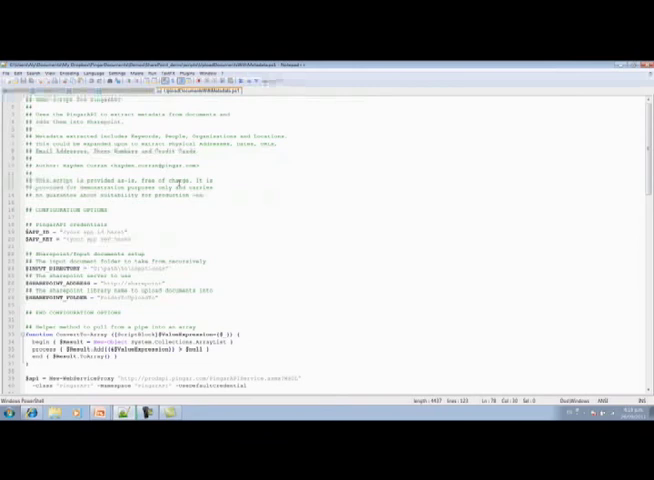
pyautogui.scroll(-3)
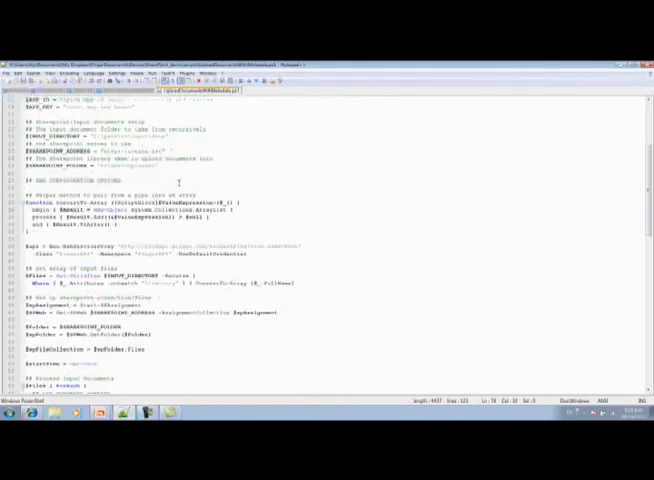
pyautogui.scroll(-3)
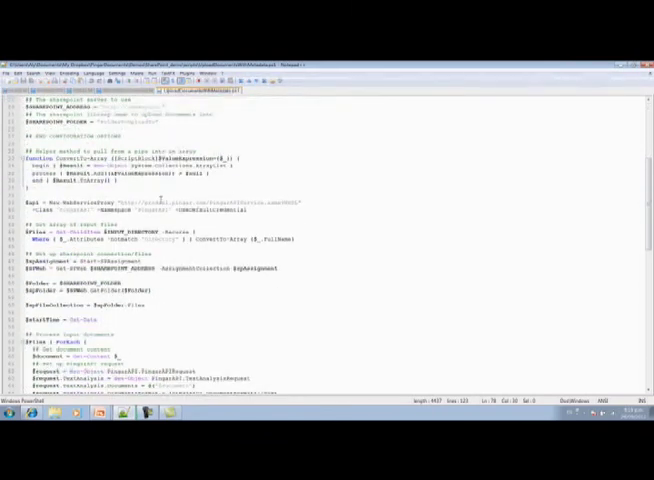
pyautogui.scroll(-3)
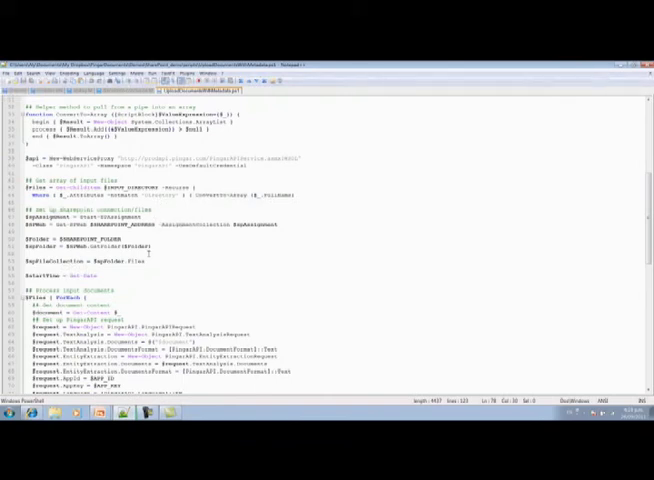
pyautogui.scroll(-3)
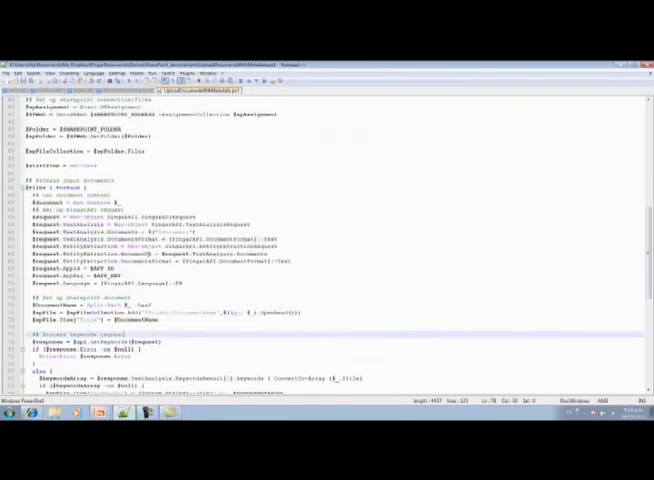
pyautogui.scroll(-3)
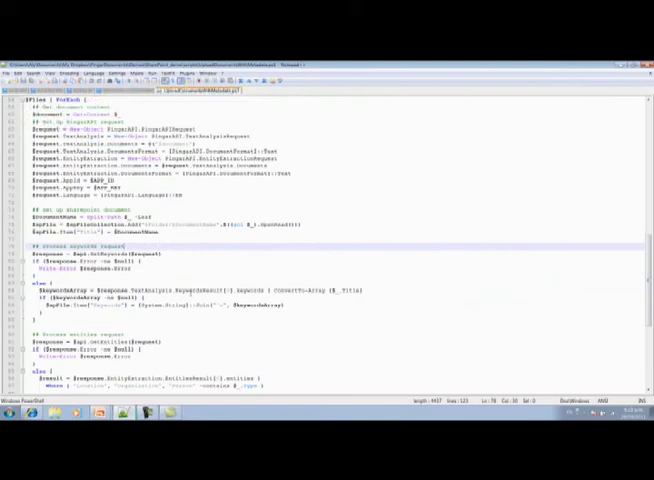
pyautogui.scroll(-3)
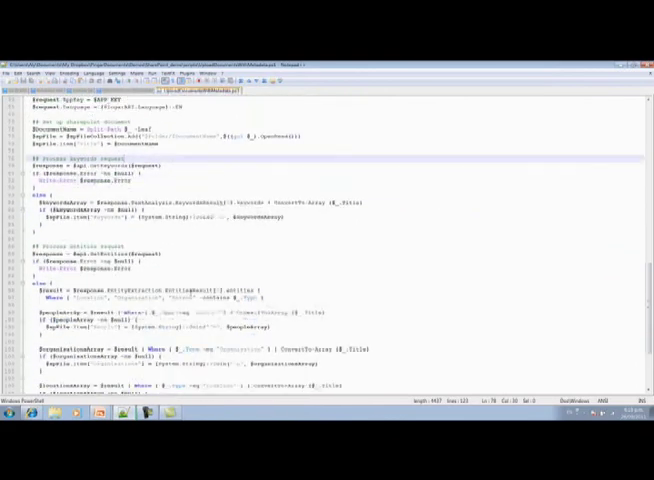
pyautogui.scroll(-3)
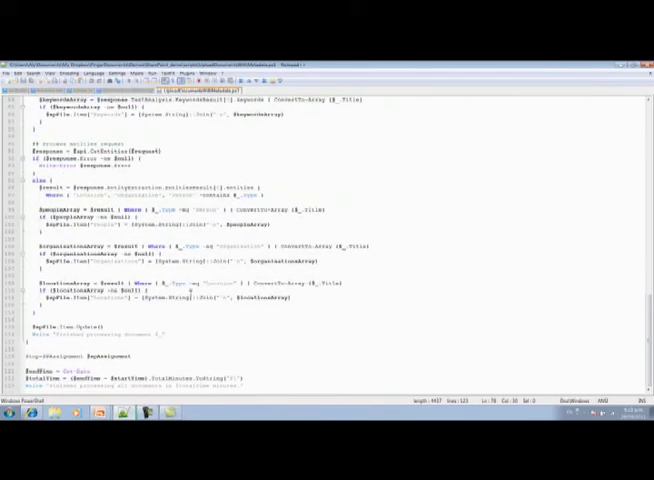